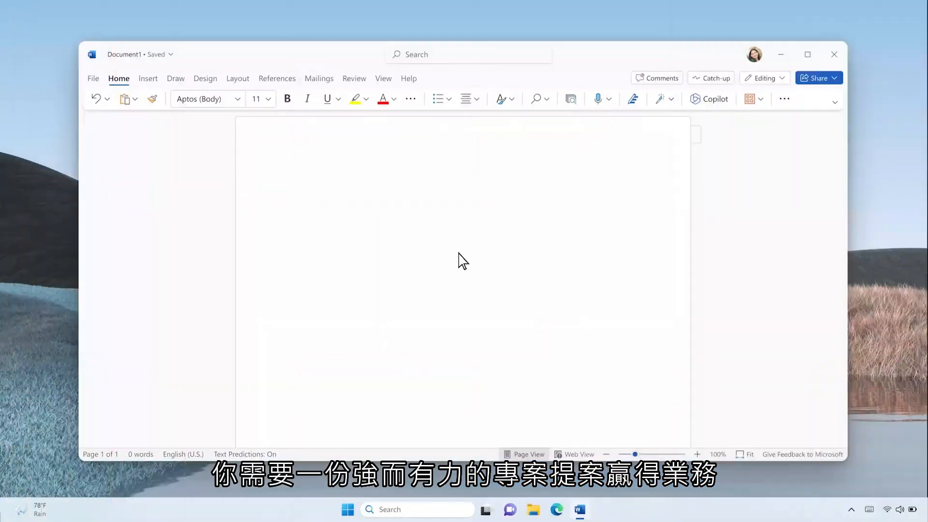
# Step: Start drafting new content with Copilot from the blank page
pyautogui.click(709, 98)
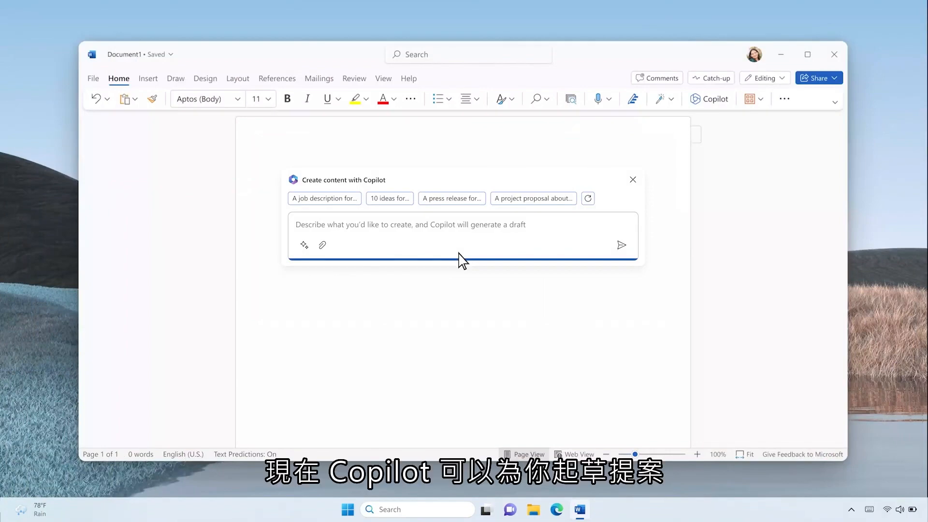
# Step: Request a VanArsdel proposal draft from OneNote notes with product offers from the Product Roadmap file
pyautogui.write("Draft a proposal for VanArsdel based on yesterday's notes in OneNote")
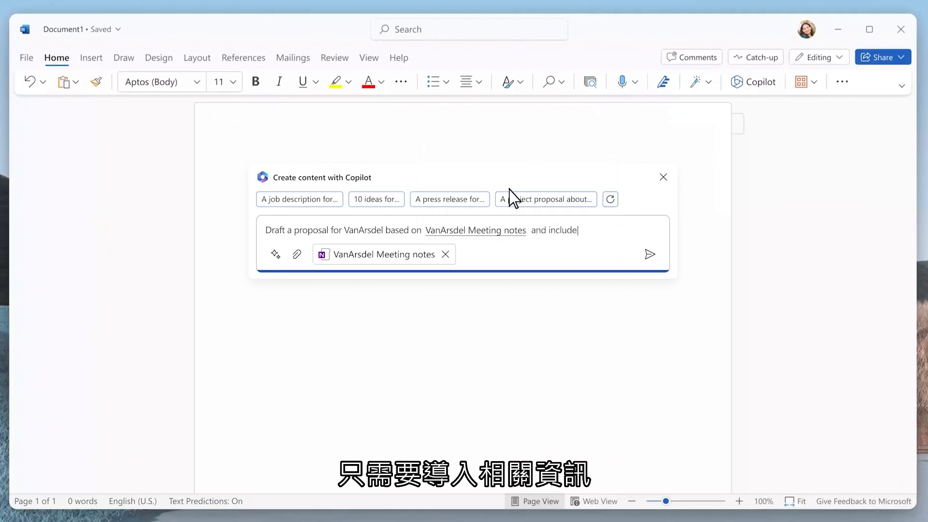
pyautogui.write('product offers from @roadmap')
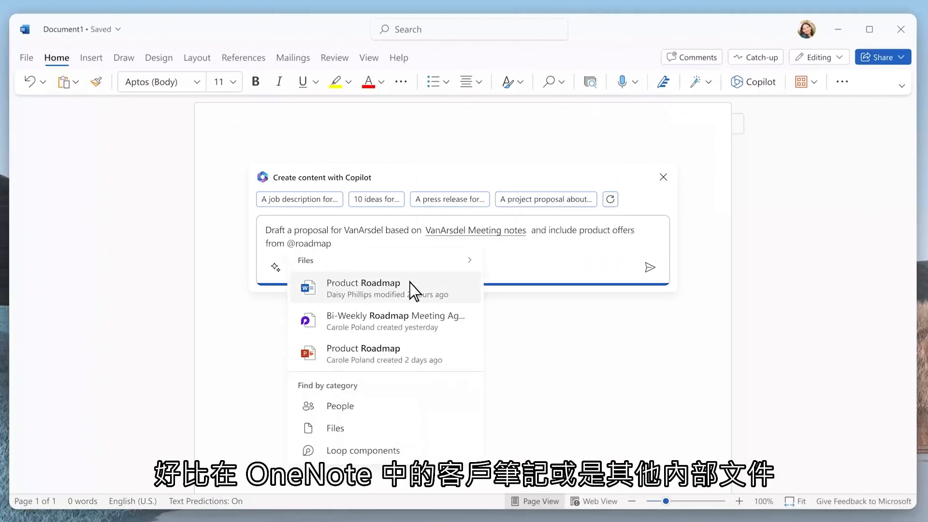
pyautogui.click(364, 282)
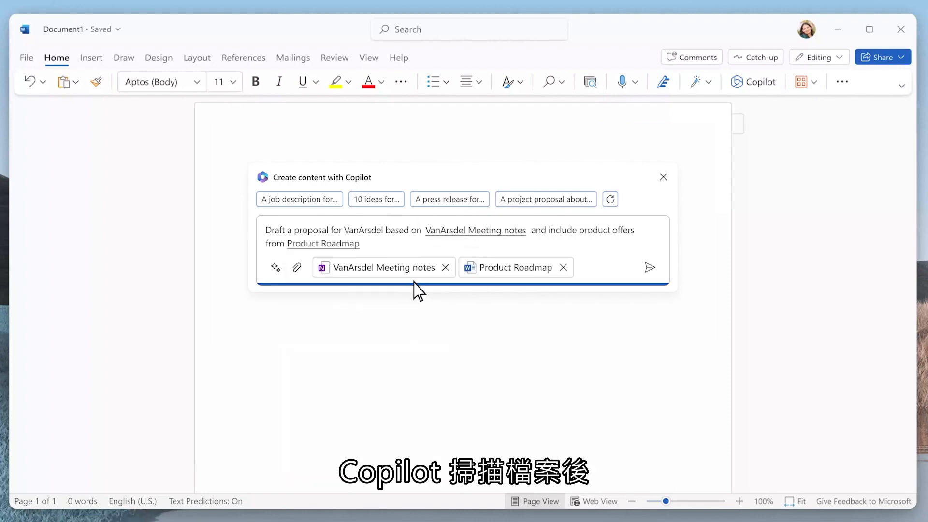
pyautogui.click(650, 267)
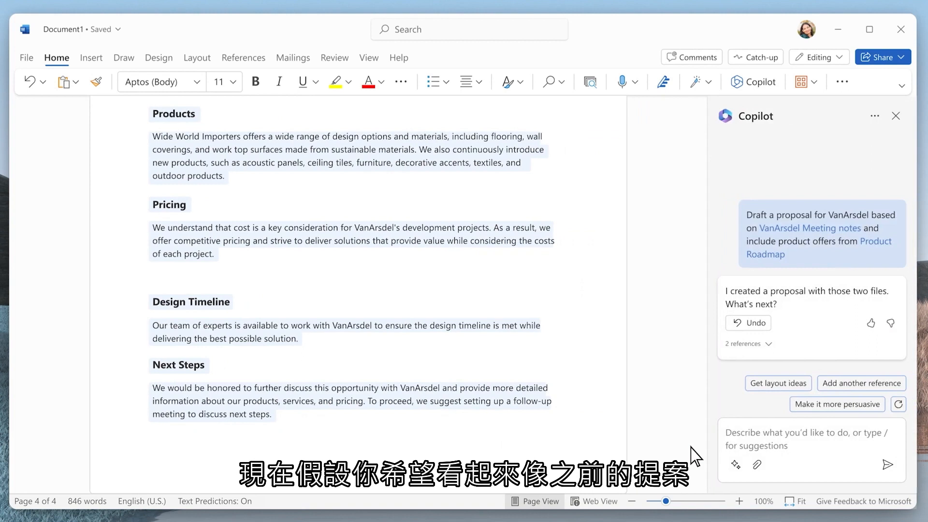
pyautogui.write('Make it look like @prosewa')
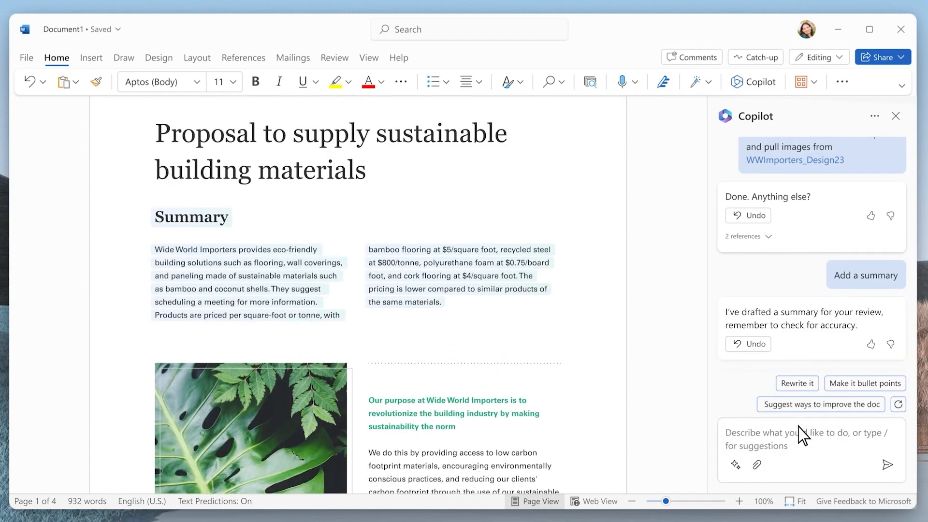
# Step: Get Copilot's suggestions for strengthening the proposal, such as quantifiable terms and an FAQ
pyautogui.click(820, 404)
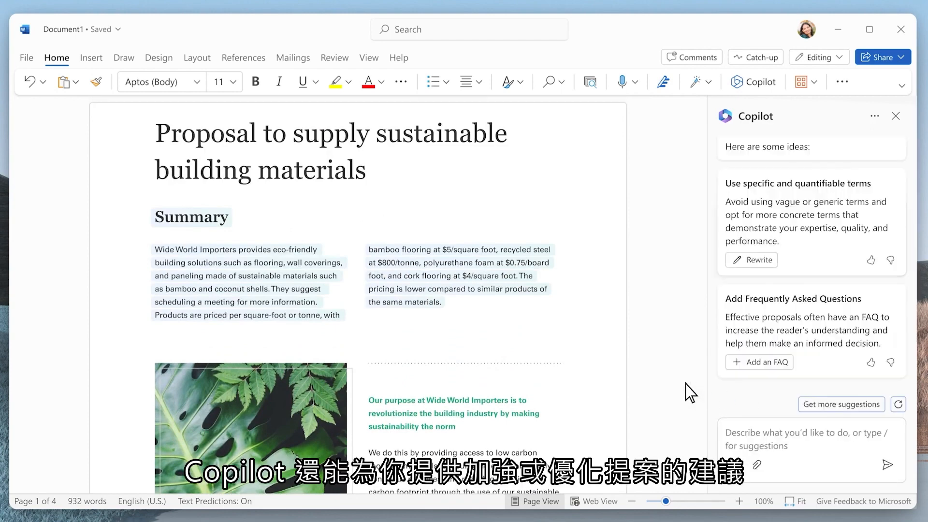